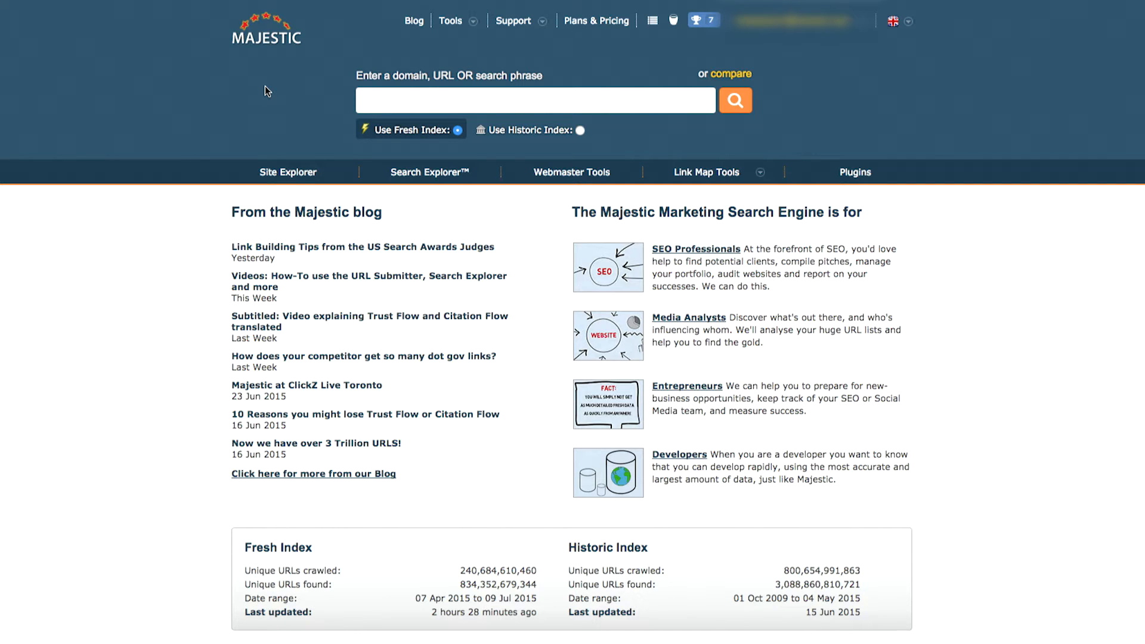
{"action": "mouse_move", "coordinate": [335, 64]}
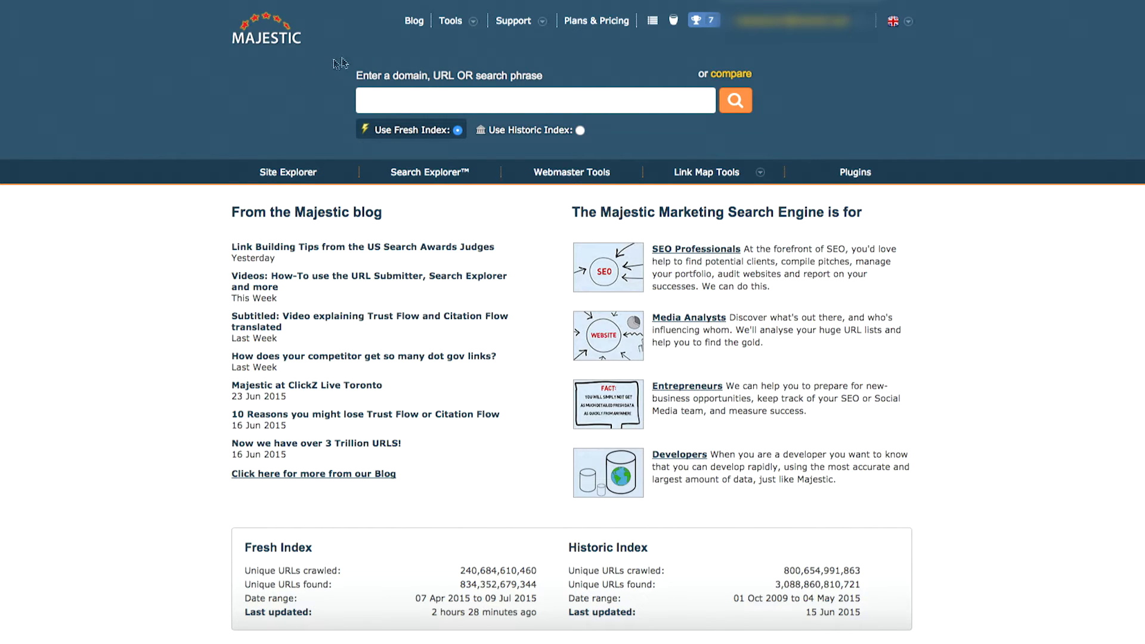
Step: Expand the Tools dropdown in Majestic's top navigation bar
{"action": "left_click", "coordinate": [451, 20]}
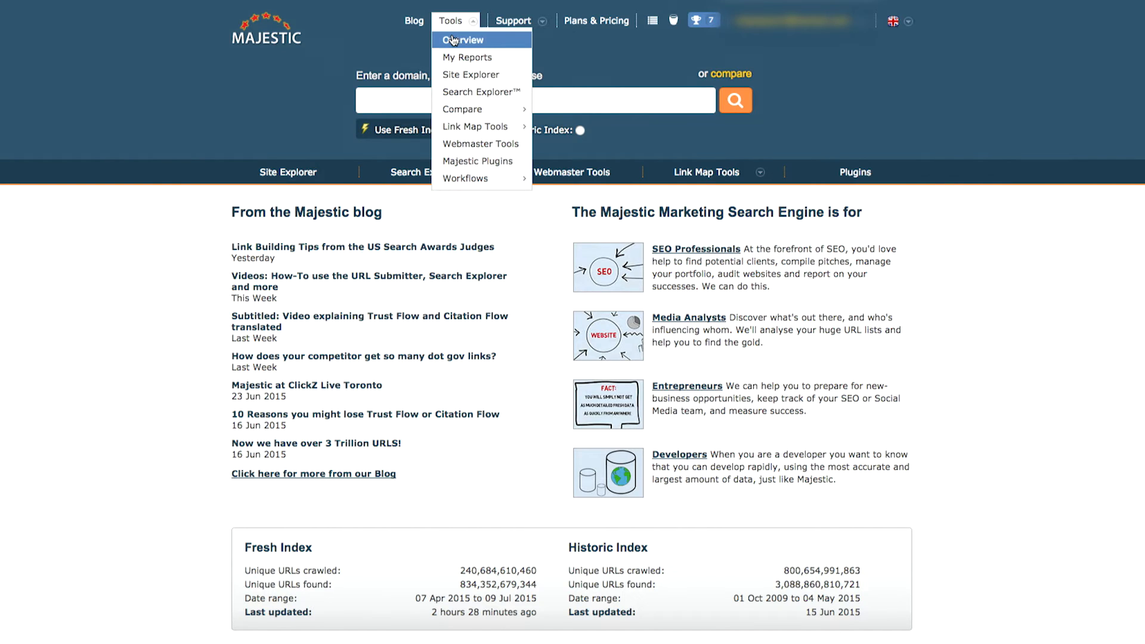
Step: Open Keyword Checker via the Tools Overview page
{"action": "left_click", "coordinate": [464, 39]}
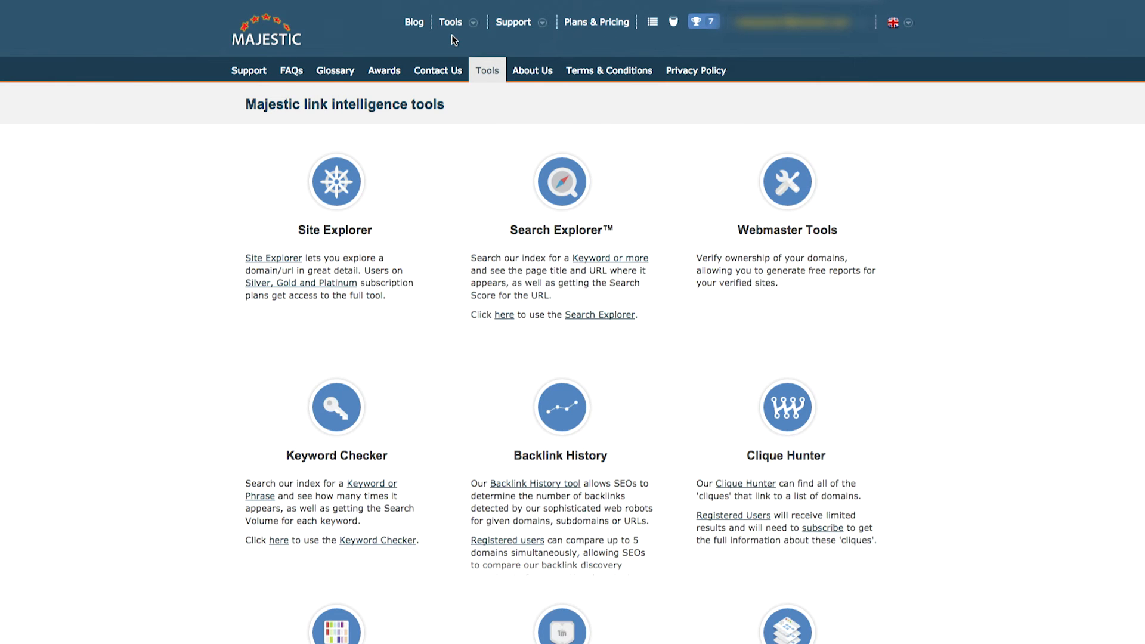
{"action": "mouse_move", "coordinate": [443, 165]}
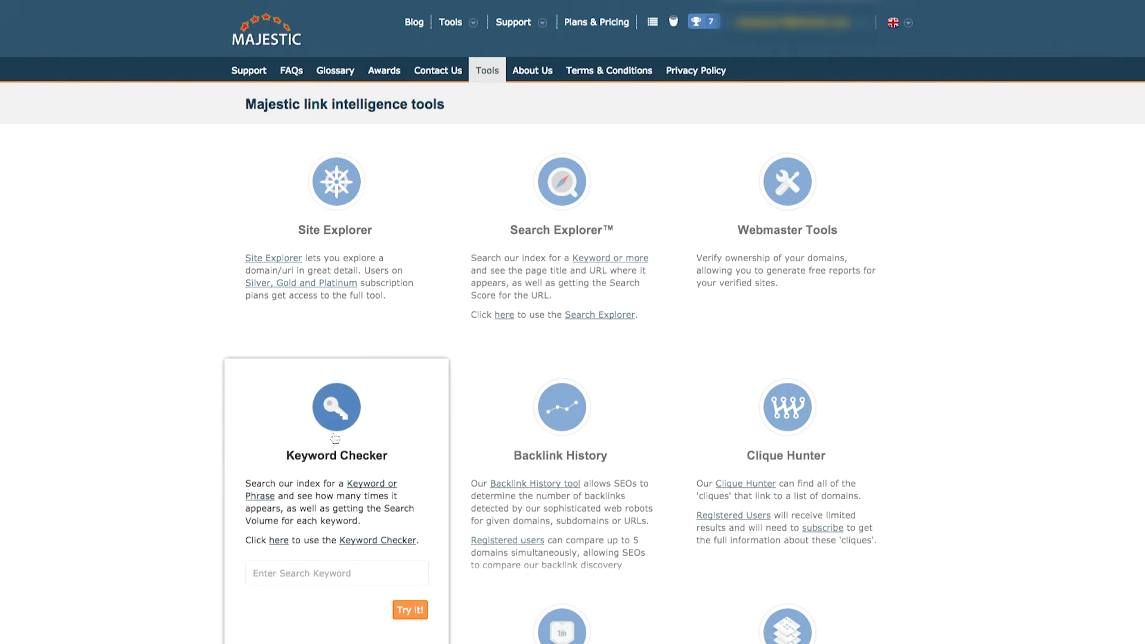
{"action": "left_click", "coordinate": [336, 408]}
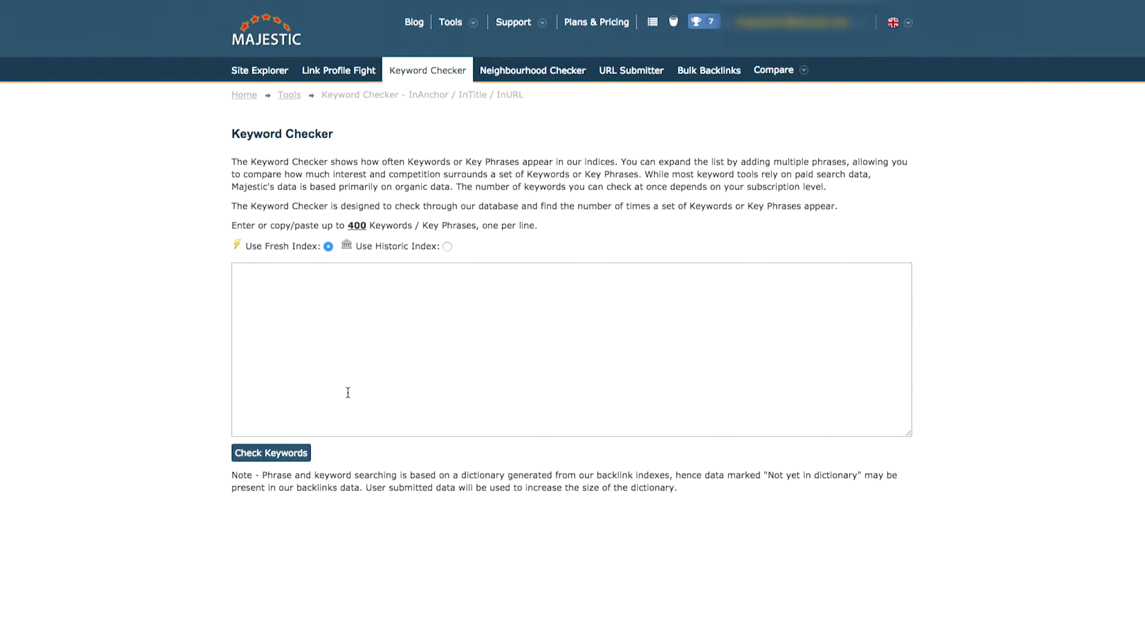
Step: Enter 'keyword' in the Keyword Checker box and run Check Keywords
{"action": "left_click", "coordinate": [570, 349]}
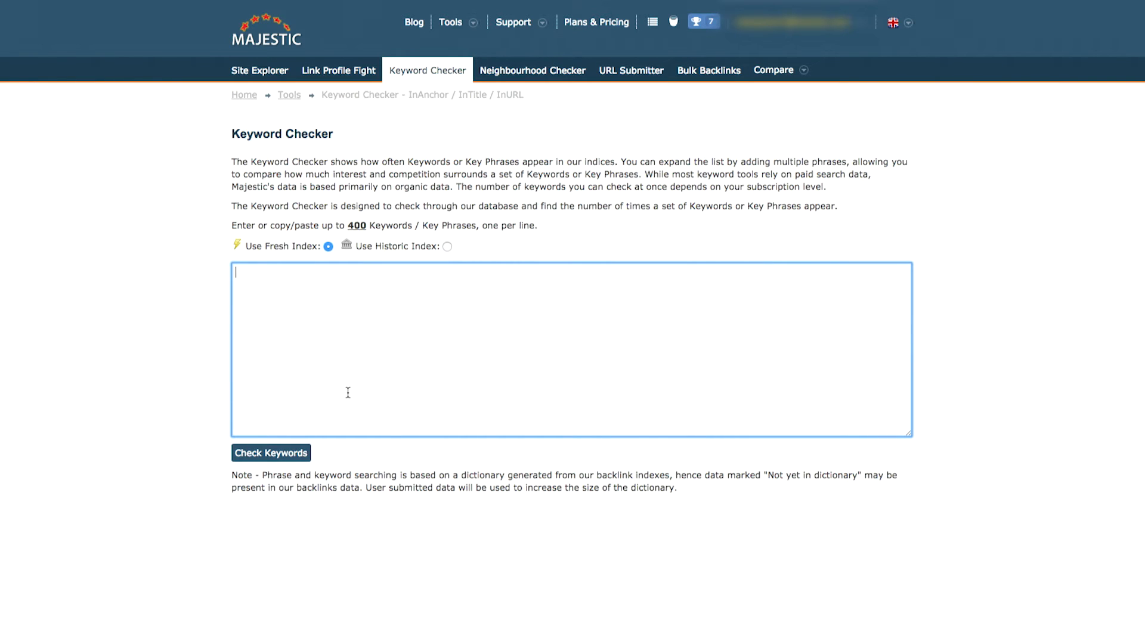
{"action": "mouse_move", "coordinate": [305, 315]}
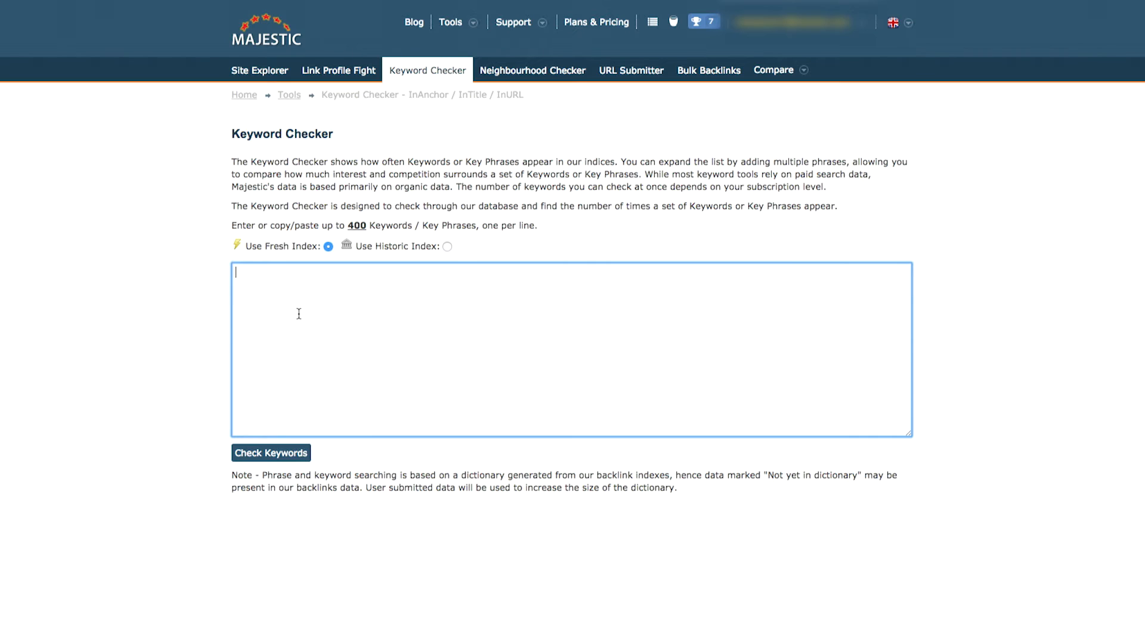
{"action": "type", "text": "key"}
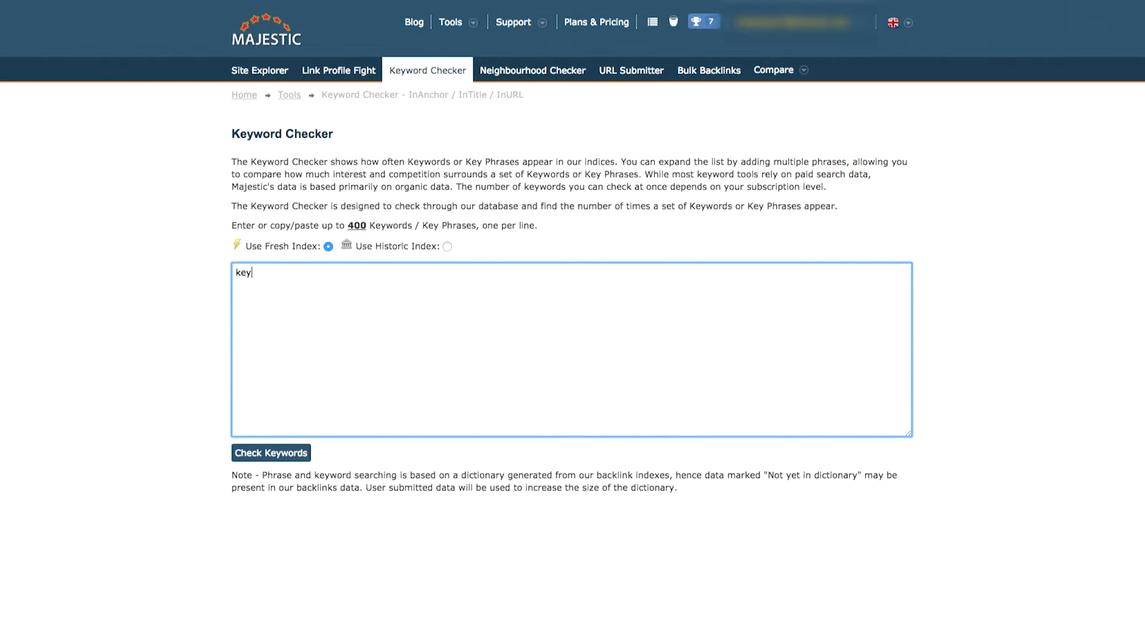
{"action": "type", "text": "word"}
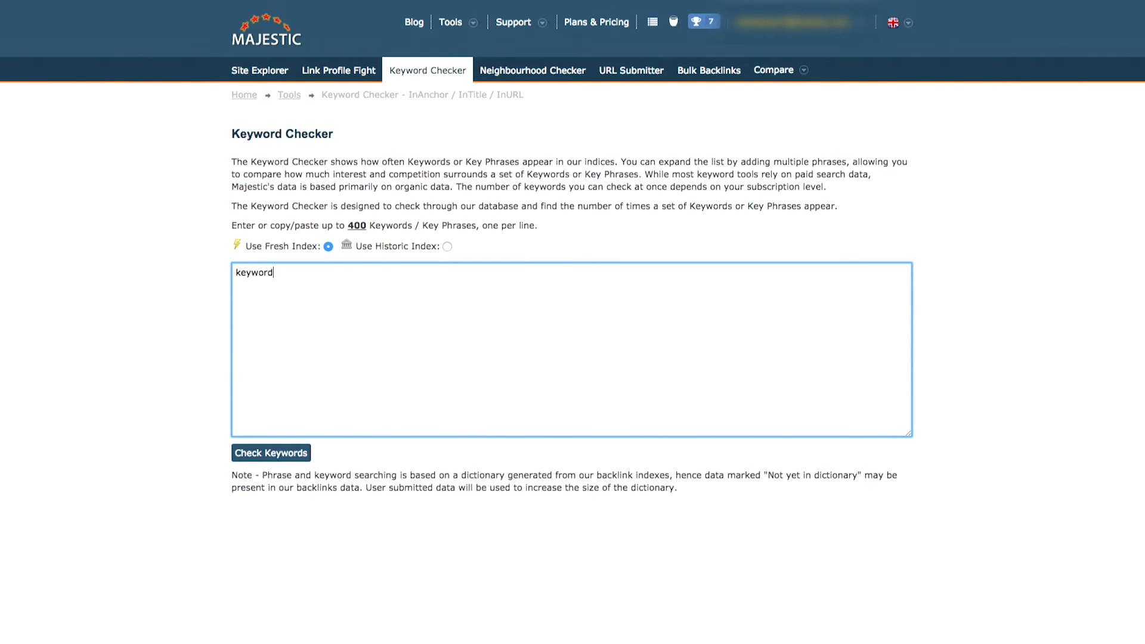
{"action": "mouse_move", "coordinate": [293, 246]}
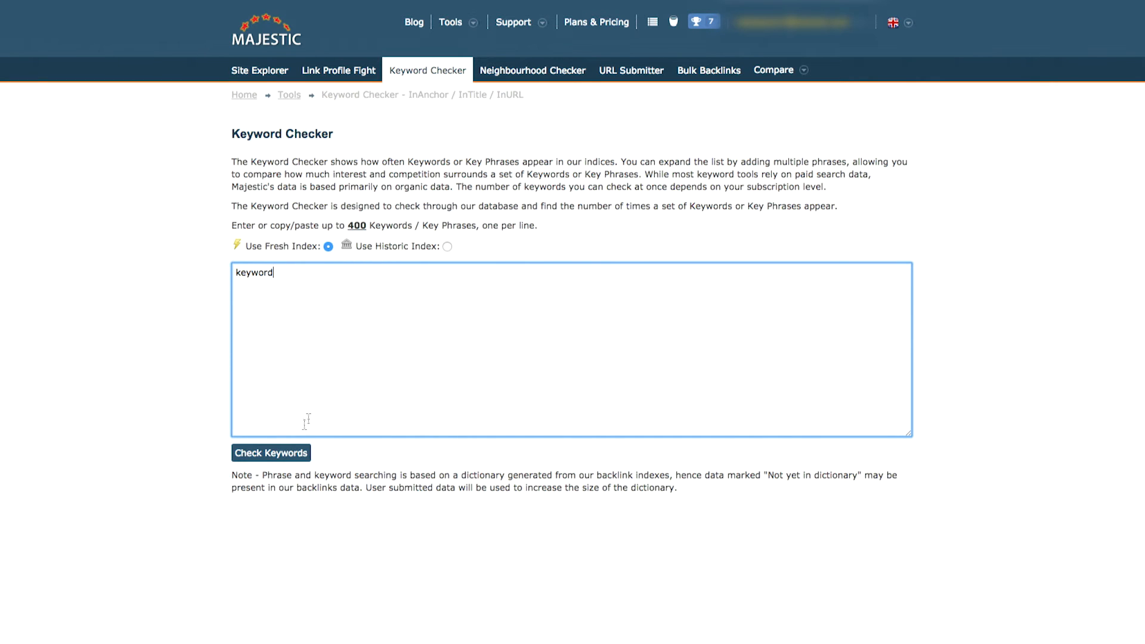
{"action": "left_click", "coordinate": [270, 452]}
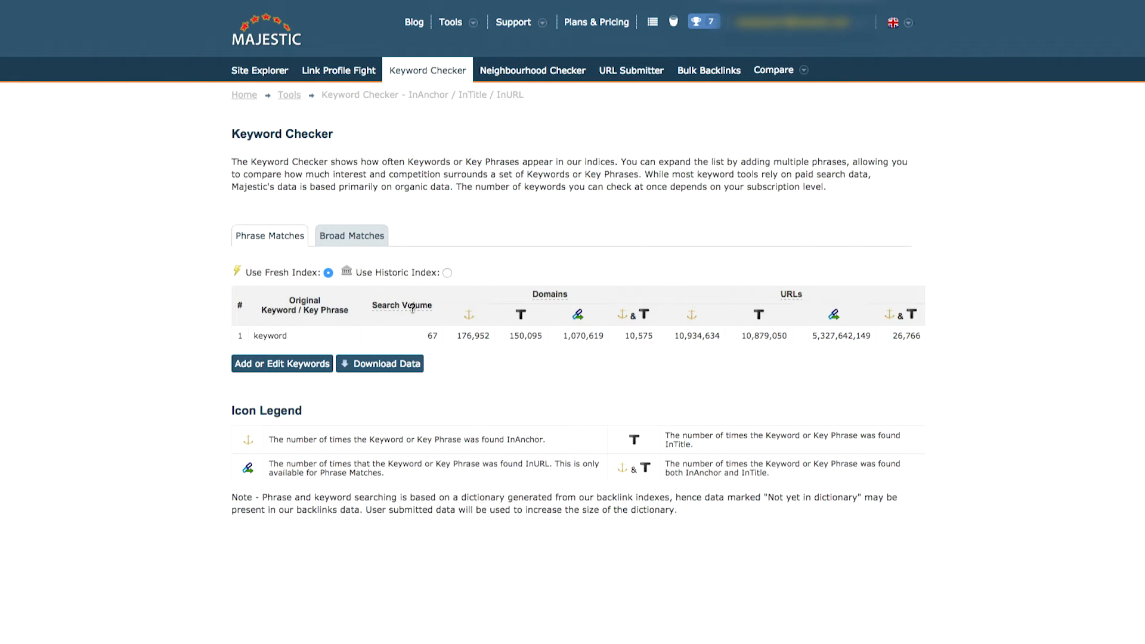
{"action": "mouse_move", "coordinate": [402, 306]}
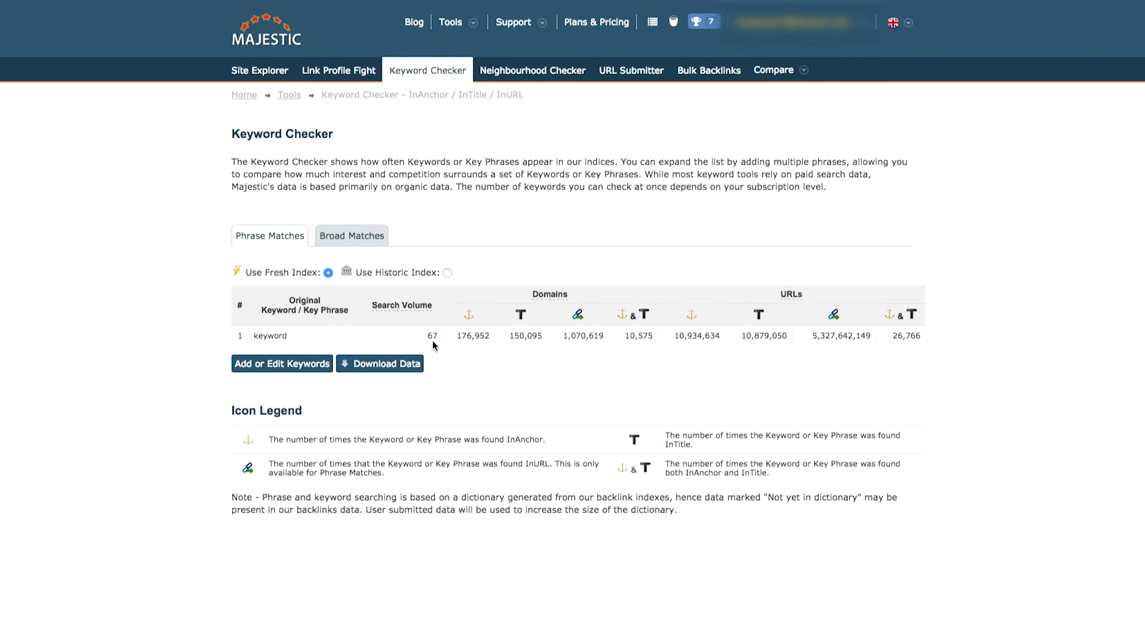
{"action": "mouse_move", "coordinate": [468, 315]}
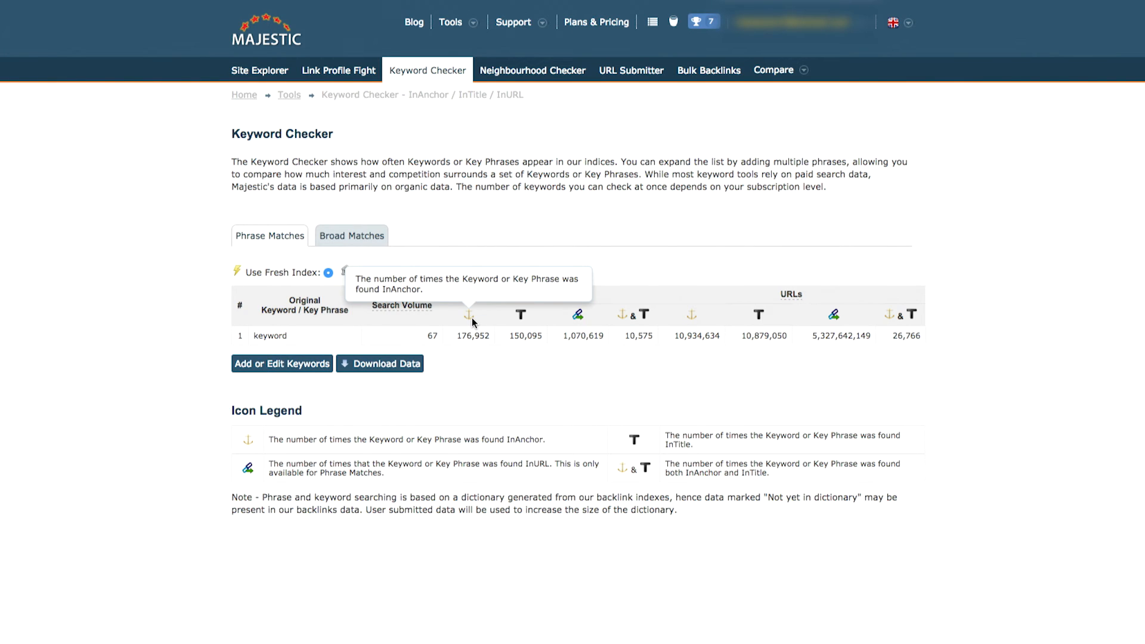
{"action": "mouse_move", "coordinate": [521, 315]}
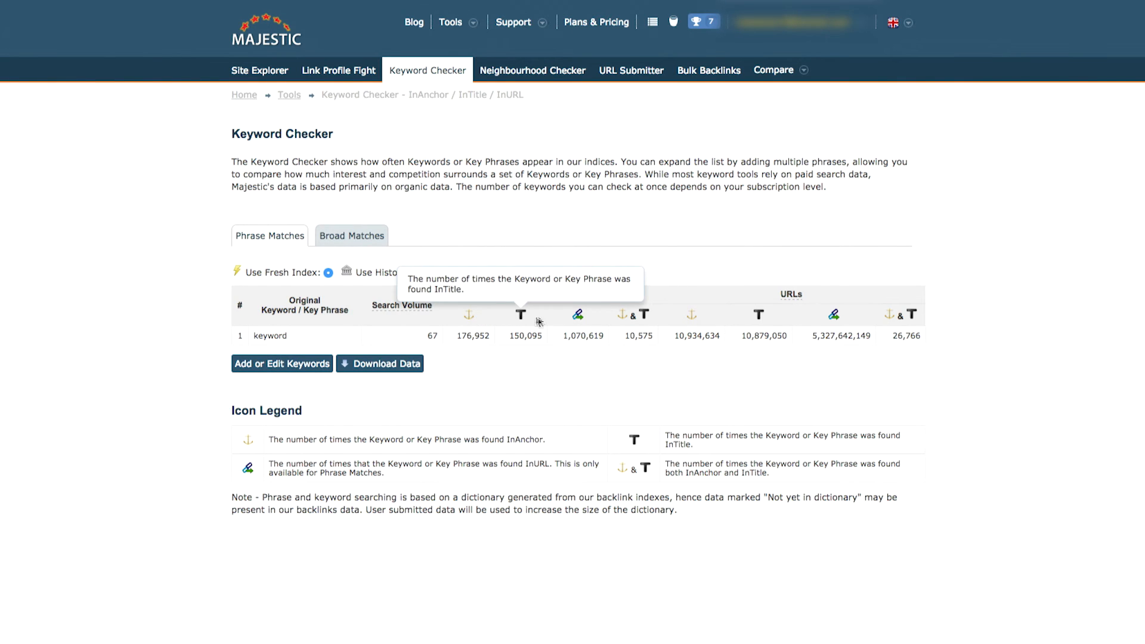
{"action": "mouse_move", "coordinate": [578, 315]}
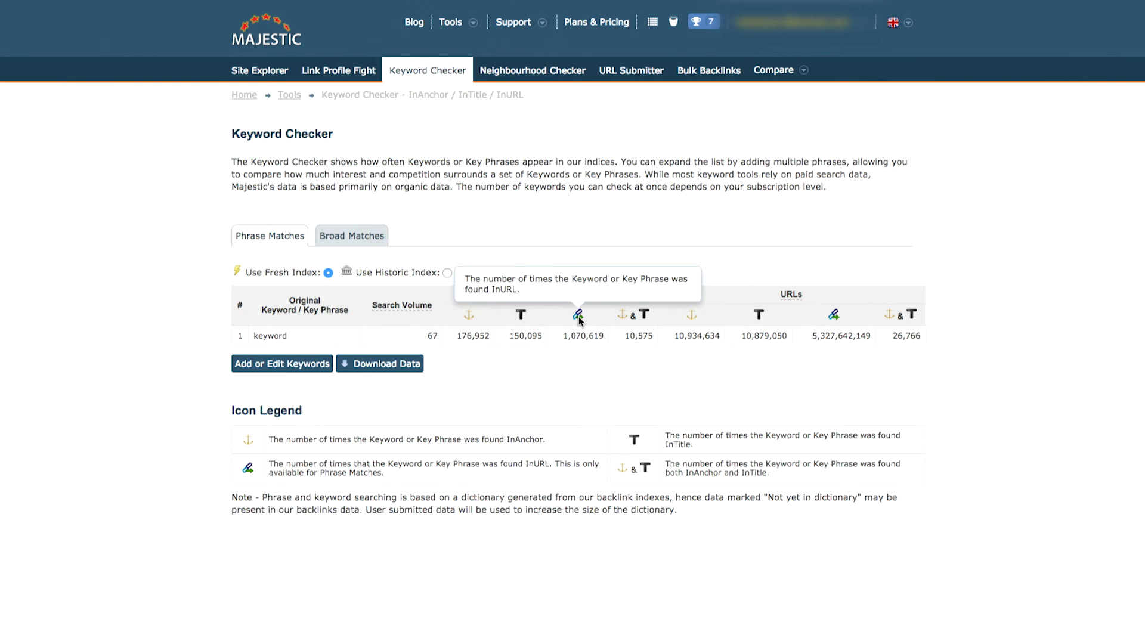
{"action": "mouse_move", "coordinate": [591, 361]}
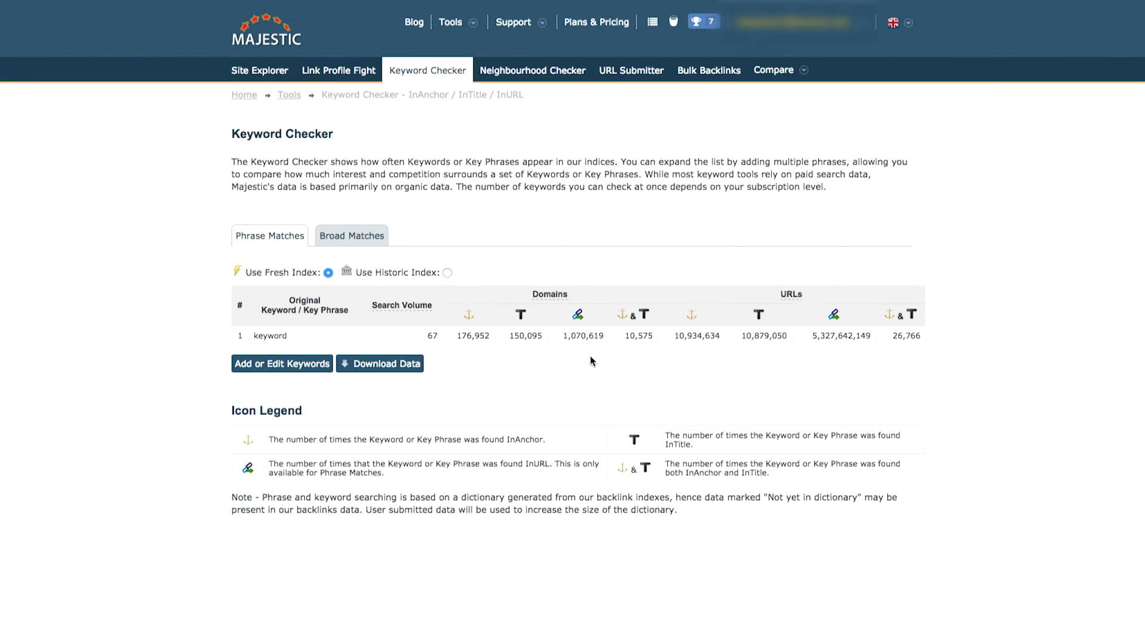
{"action": "mouse_move", "coordinate": [573, 368]}
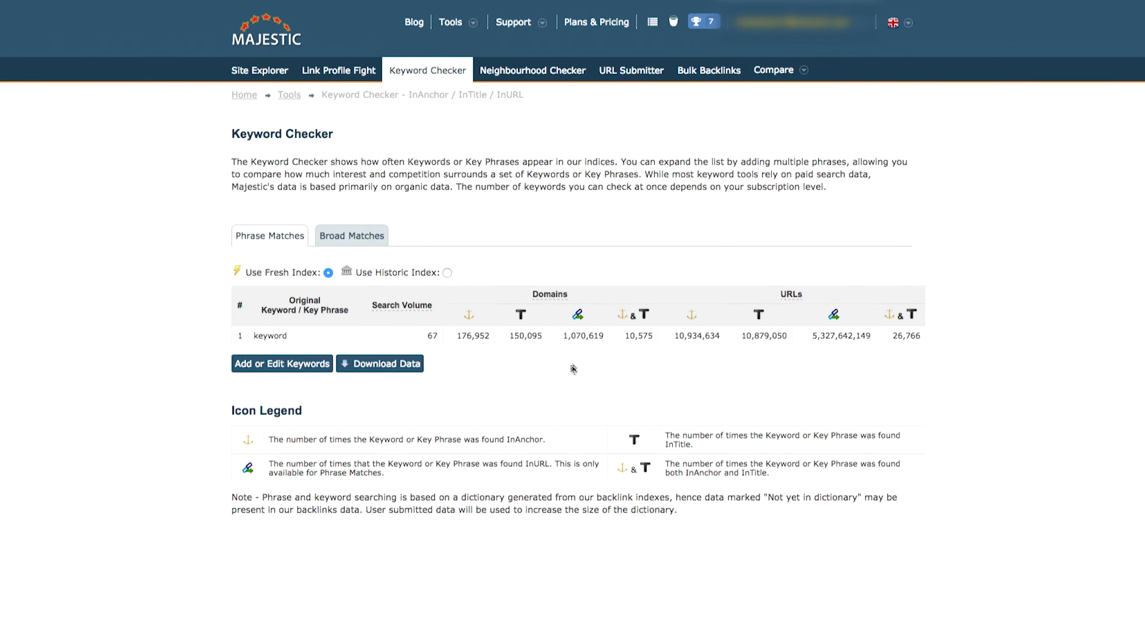
{"action": "mouse_move", "coordinate": [287, 377]}
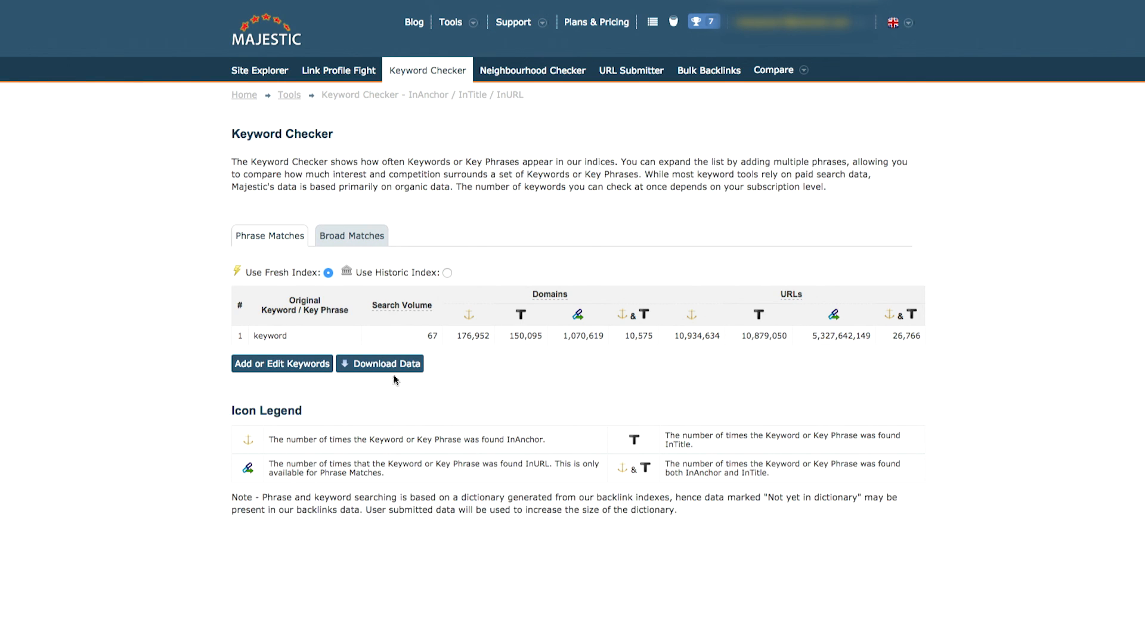
{"action": "mouse_move", "coordinate": [397, 377]}
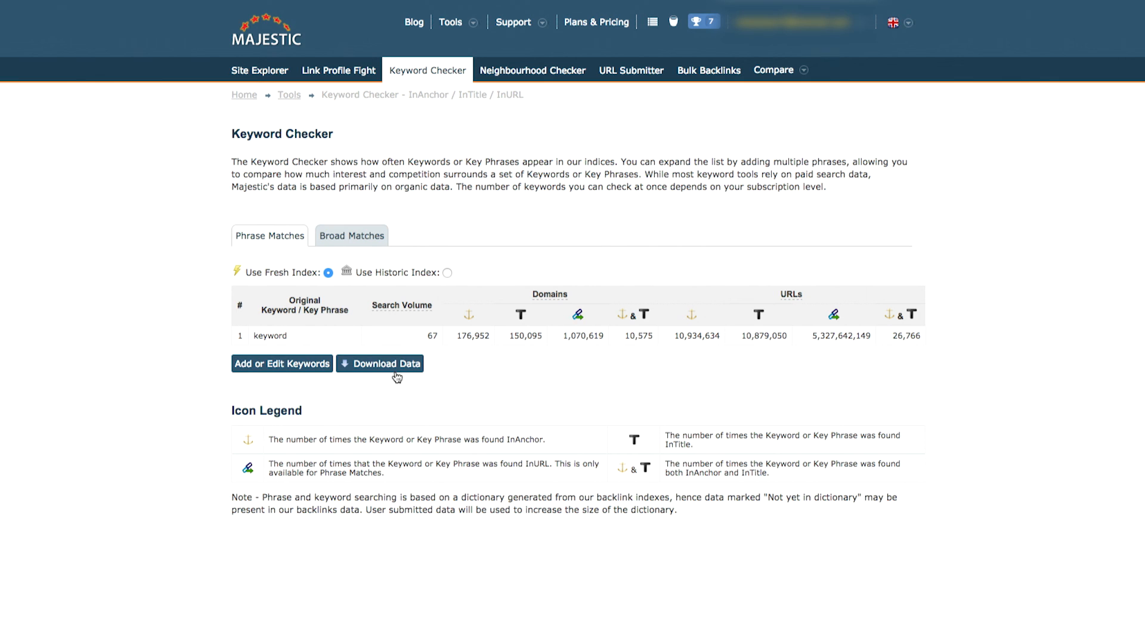
{"action": "mouse_move", "coordinate": [401, 381]}
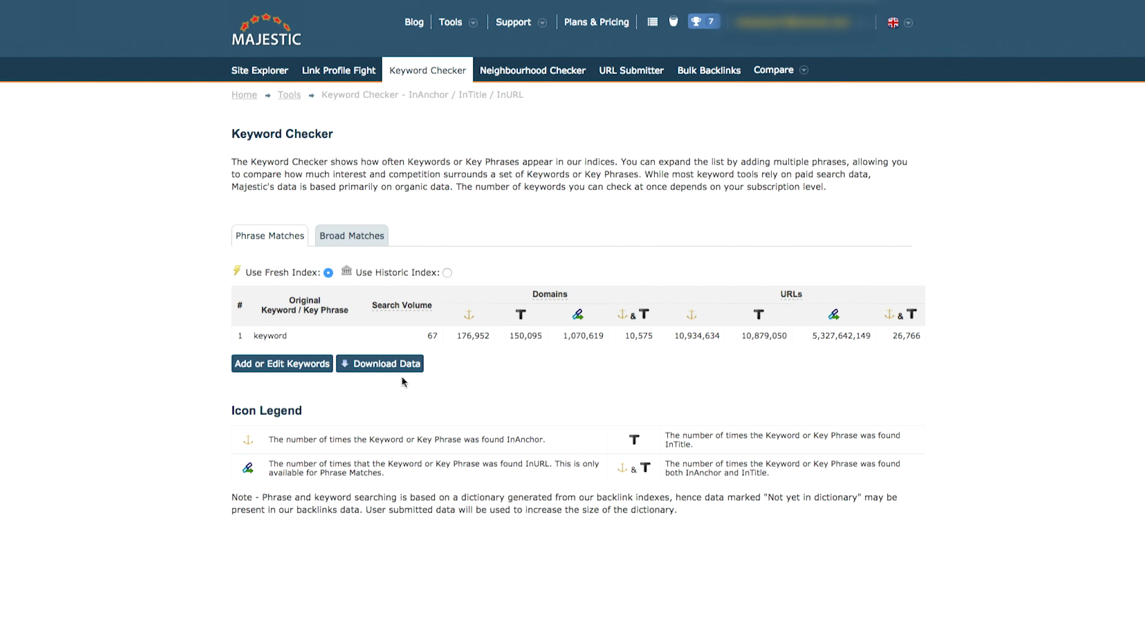